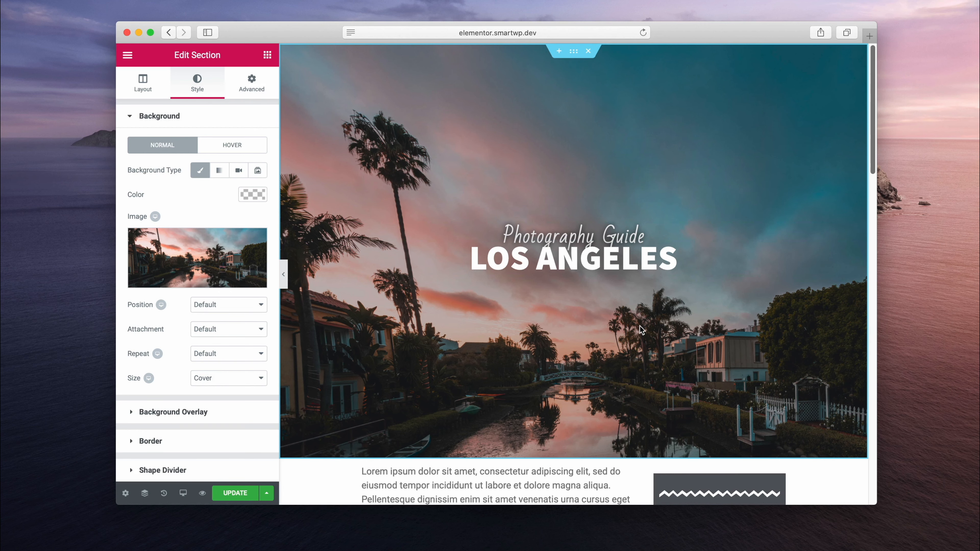
pyautogui.moveTo(336, 195)
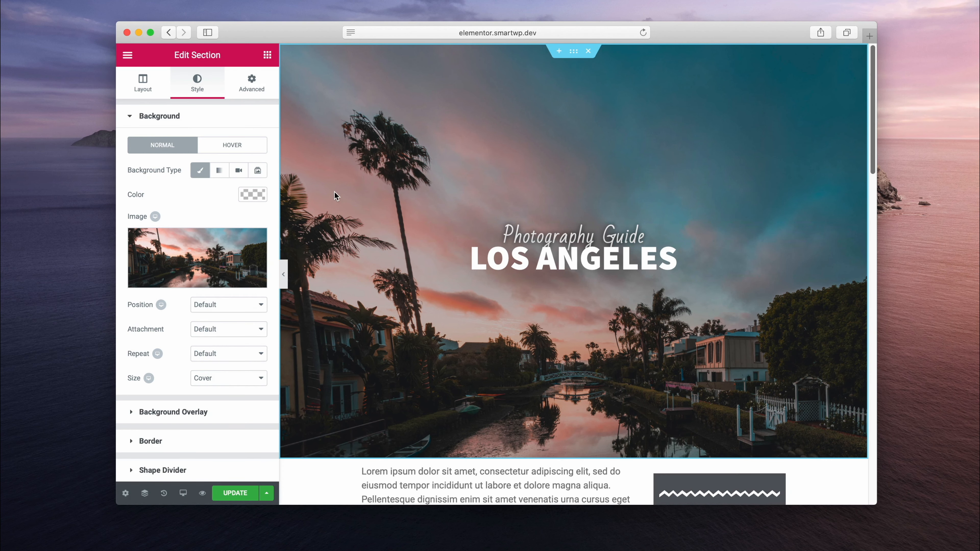
pyautogui.moveTo(257, 171)
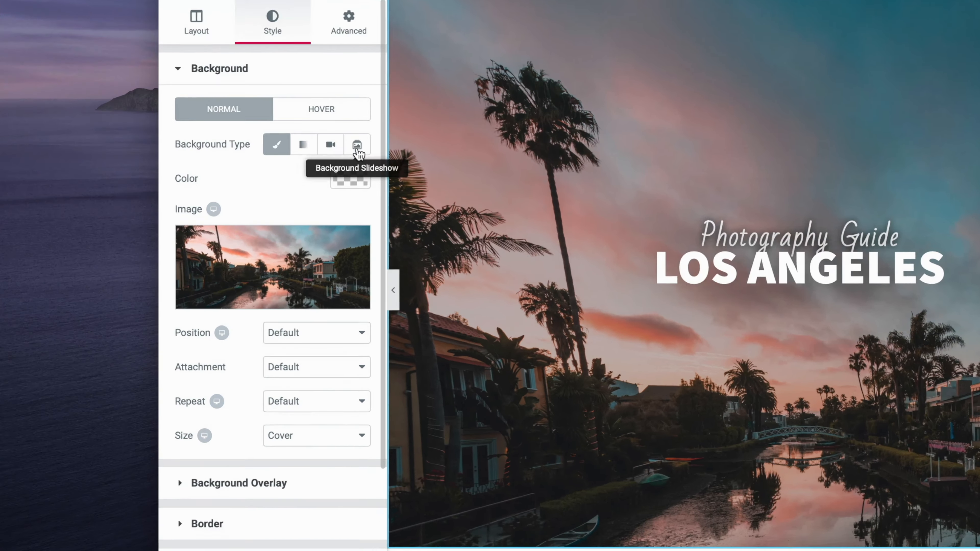
# Switch the background to a slideshow, try the Slide Right transition, then settle on Fade
pyautogui.click(357, 144)
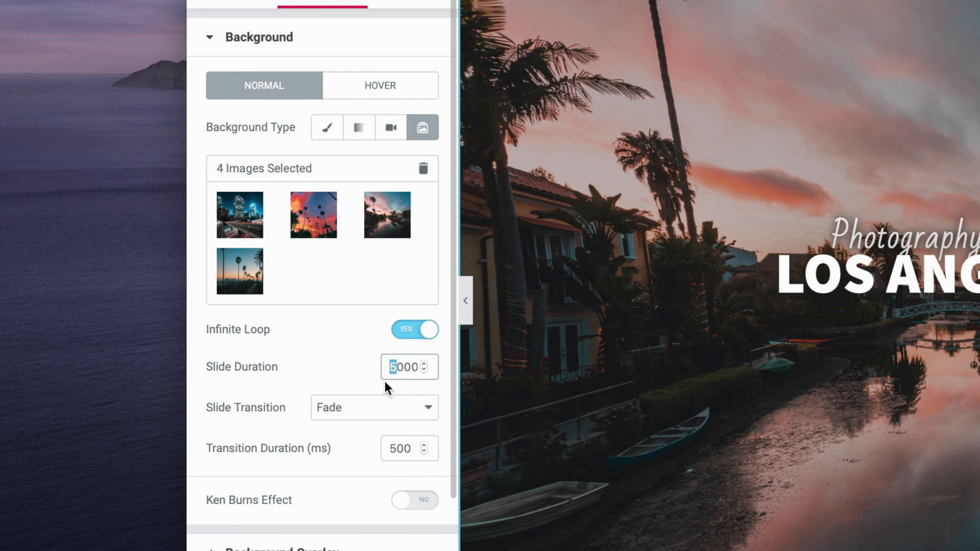
pyautogui.click(373, 408)
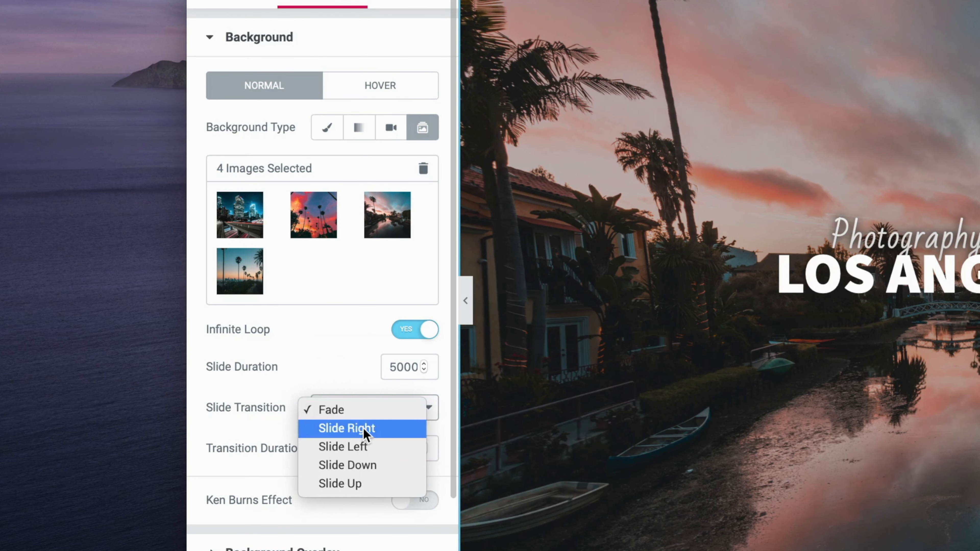
pyautogui.click(347, 429)
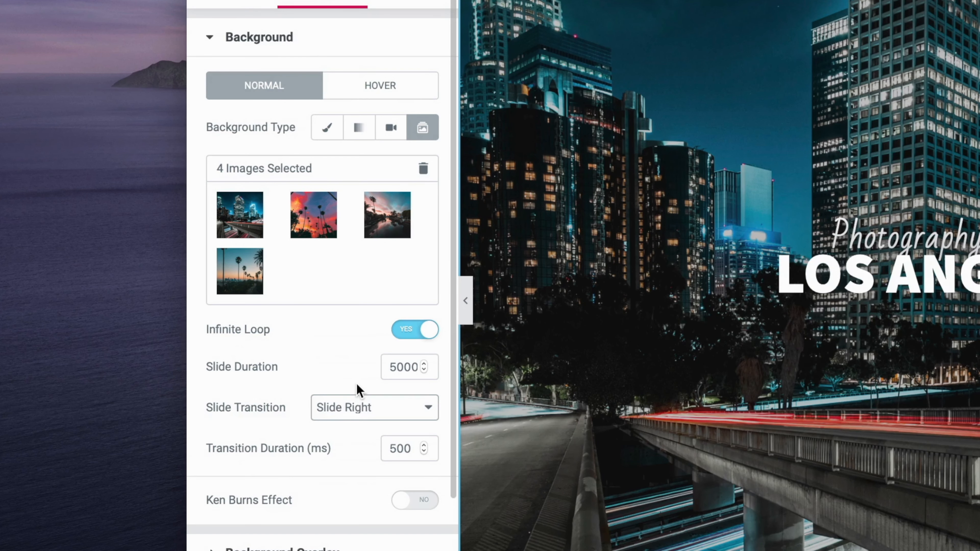
pyautogui.moveTo(357, 413)
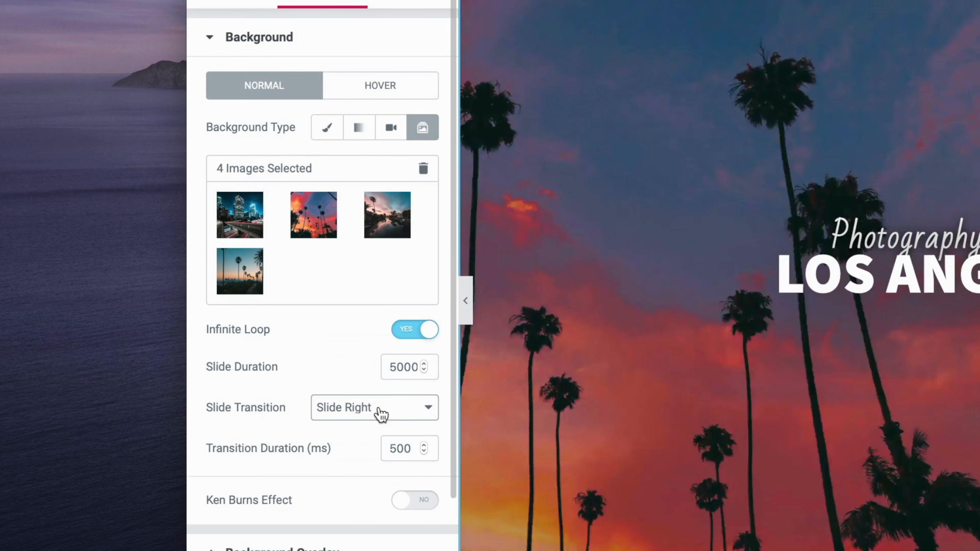
pyautogui.click(373, 407)
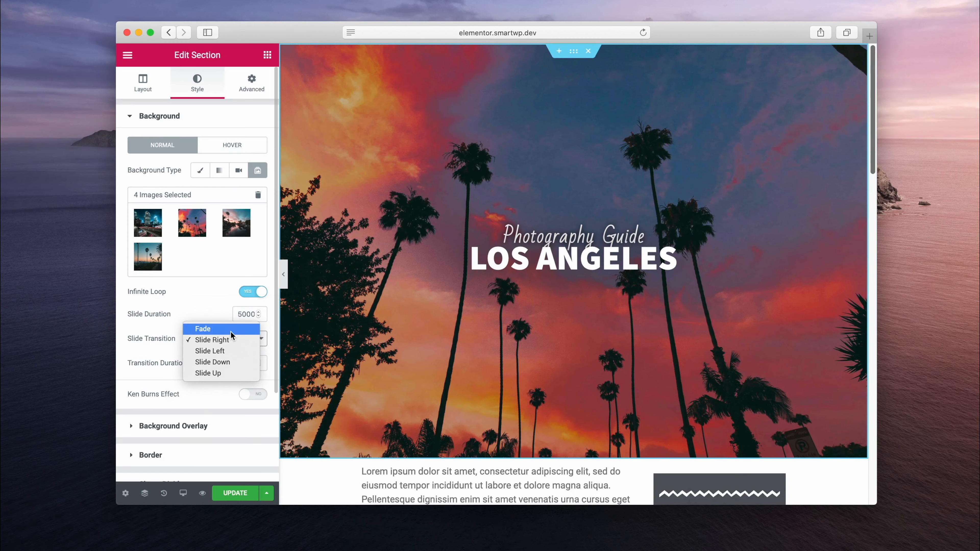
pyautogui.click(202, 329)
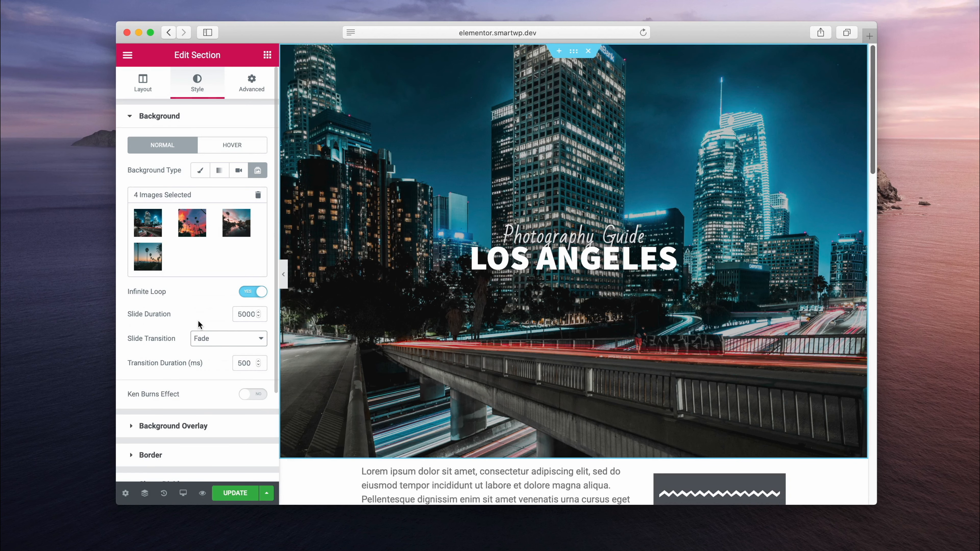
pyautogui.moveTo(253, 397)
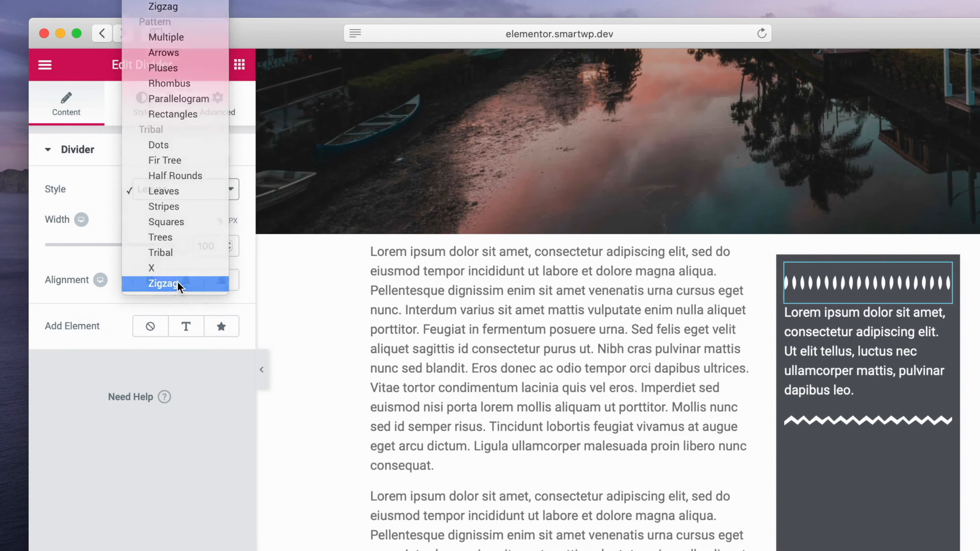
# Make the divider zigzag and add a text element reading 'Section'
pyautogui.click(164, 283)
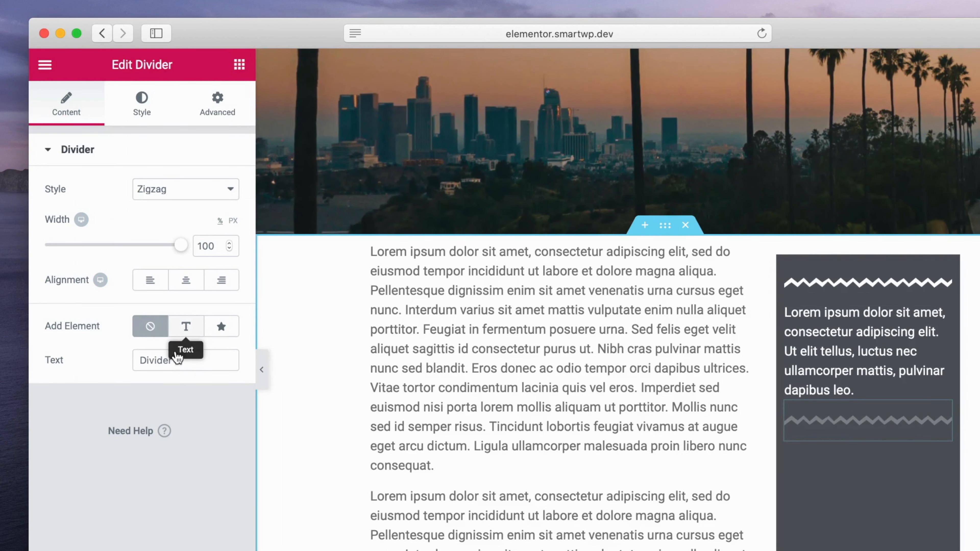
pyautogui.click(186, 326)
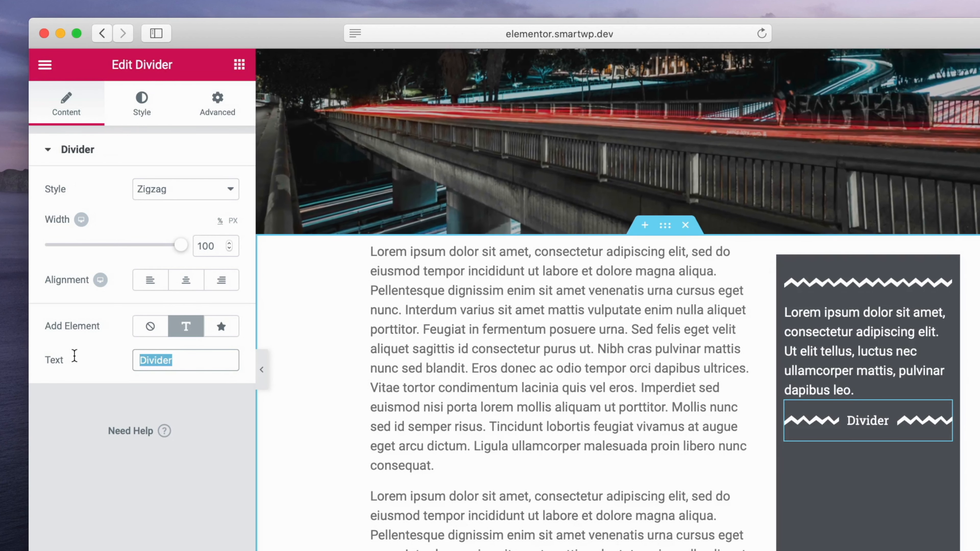
pyautogui.write('Section')
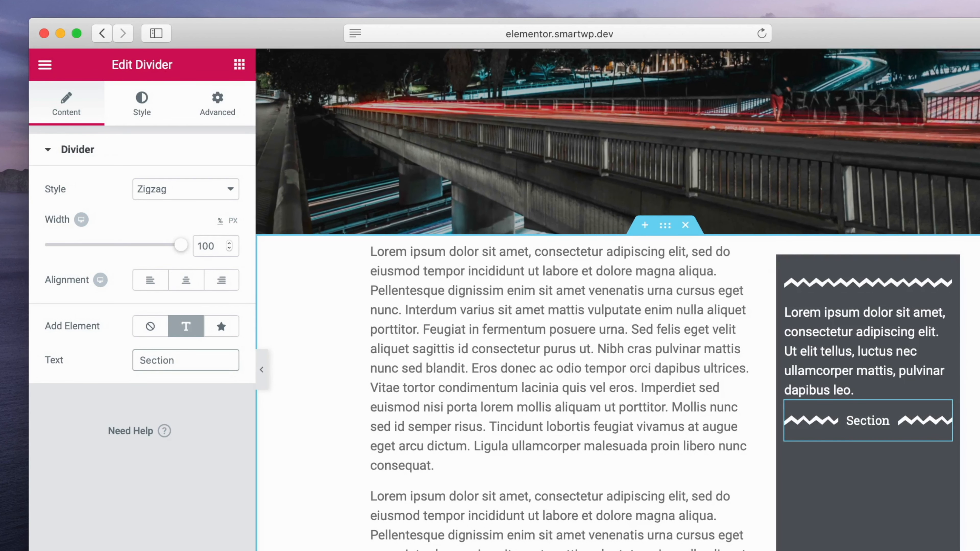
pyautogui.click(221, 326)
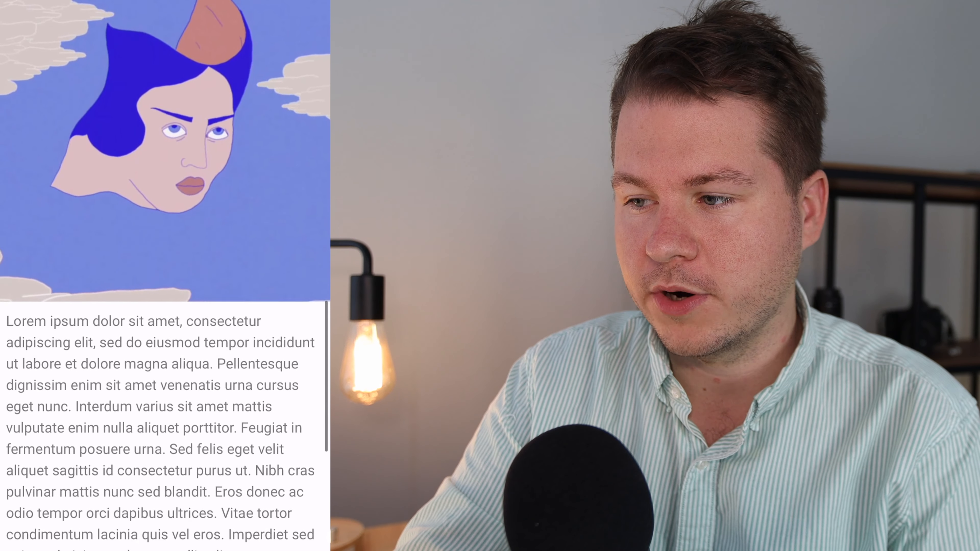
# Scroll down through the mobile-width page preview
pyautogui.scroll(-3)
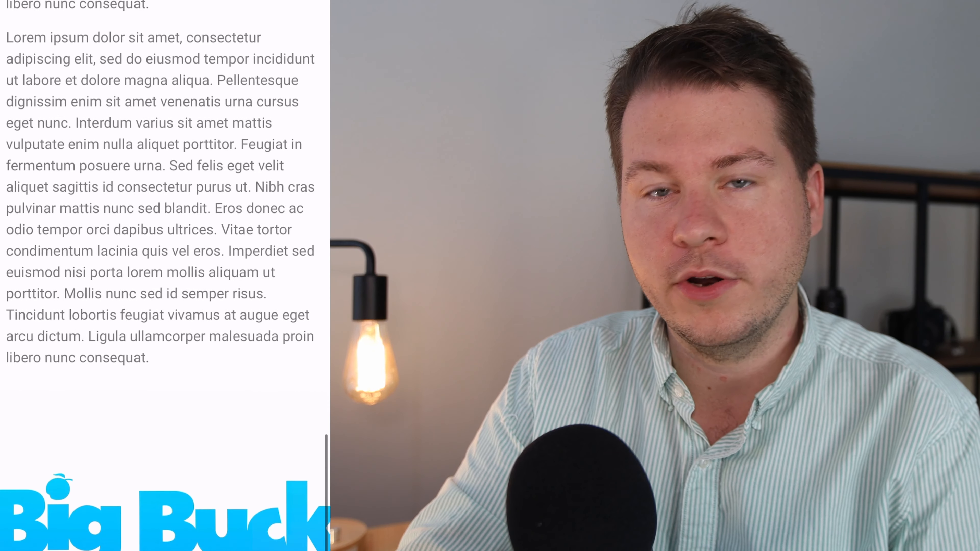